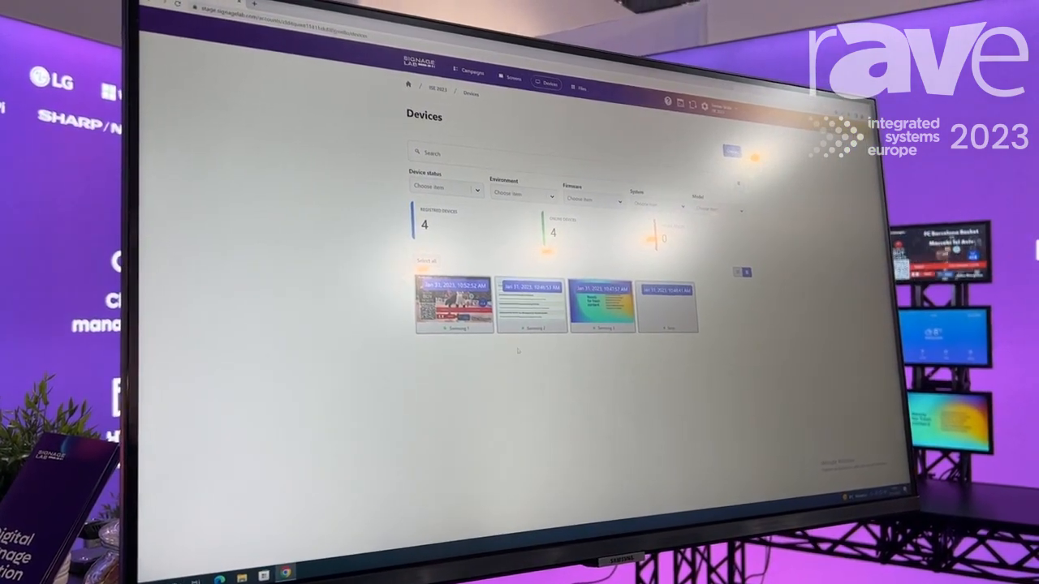
Step: Switch from the Devices overview of four screens to the Campaigns list via the top navigation
left_click(453, 306)
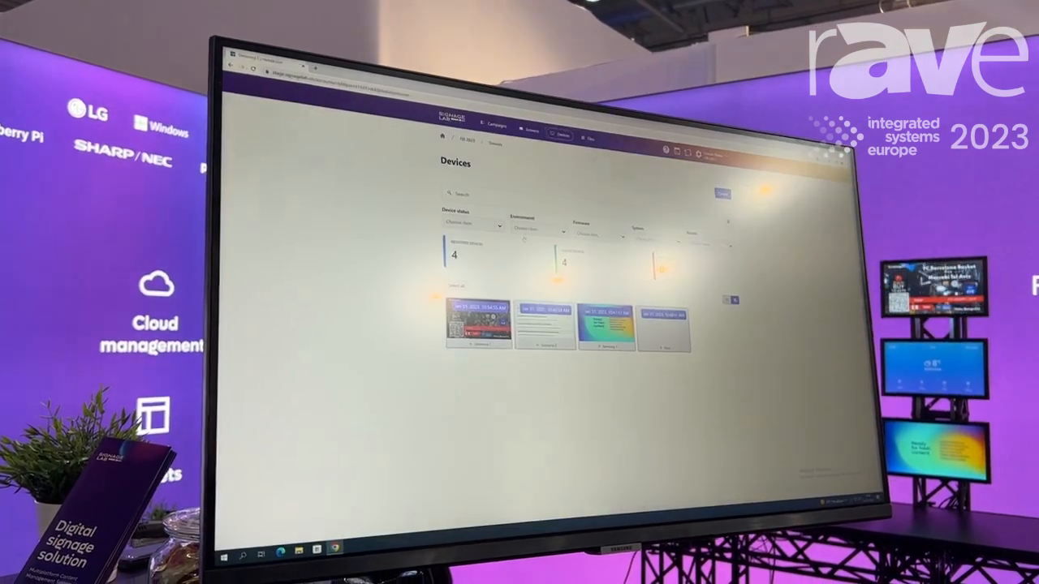
left_click(493, 125)
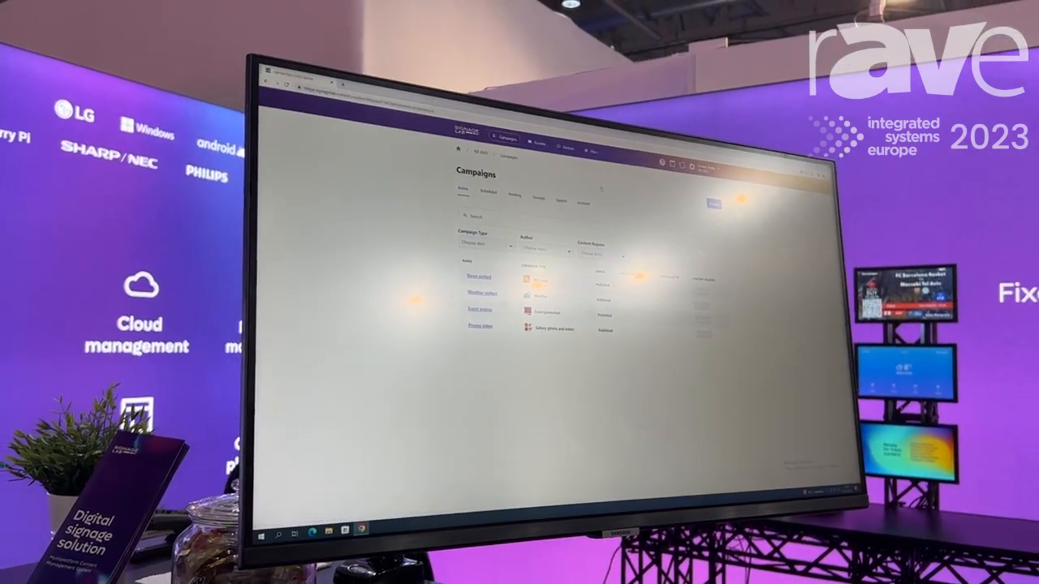